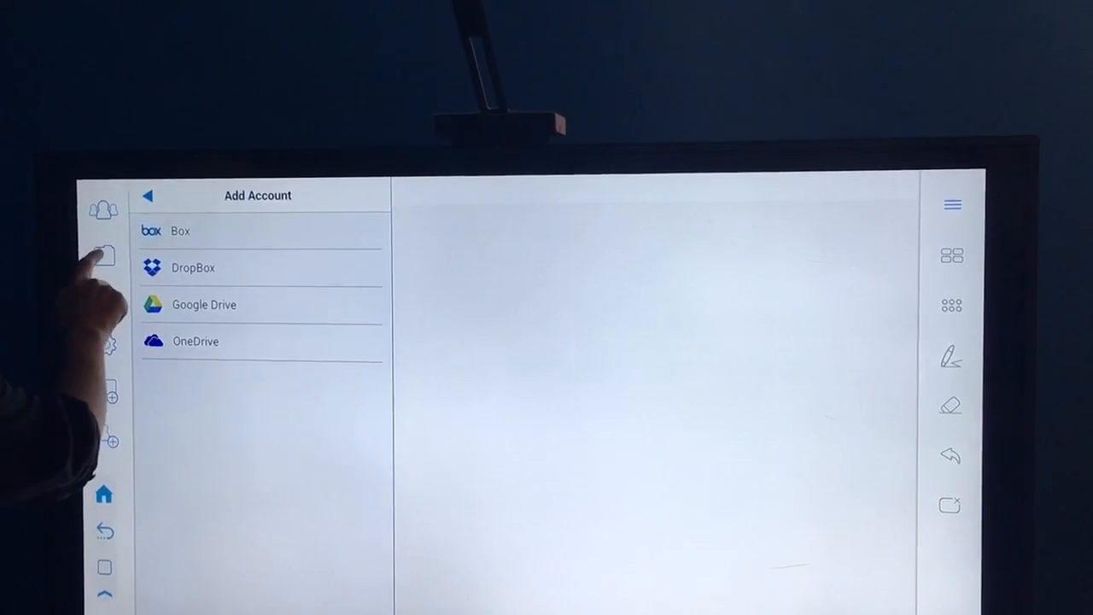
- Show the Add Account list of Box, DropBox, Google Drive and OneDrive from the sidebar
click(147, 196)
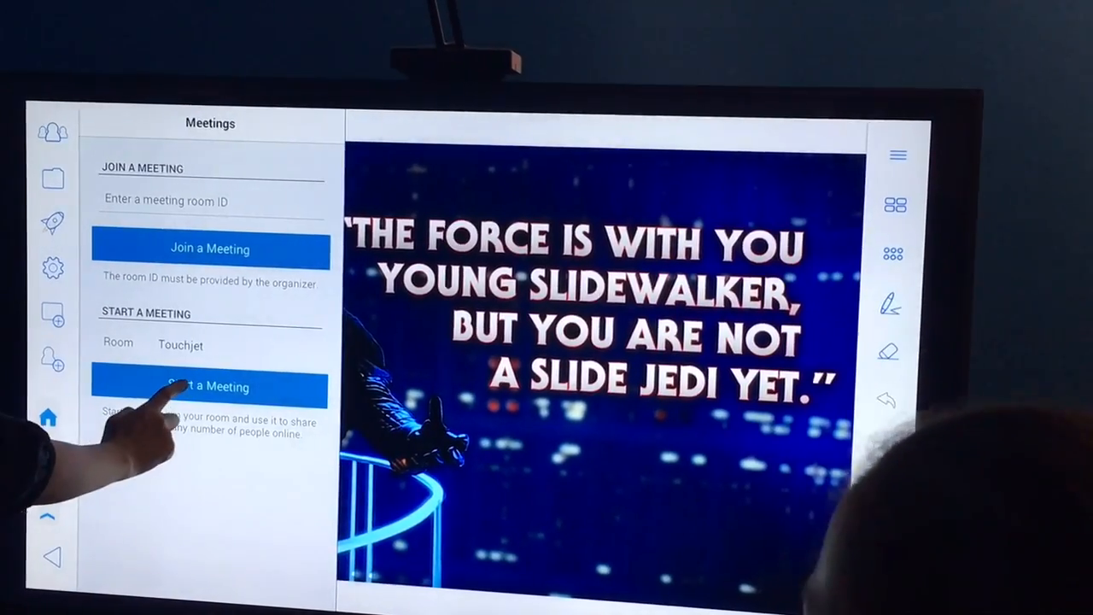
- Choose Start a Meeting in the Meetings panel to share the slides live
click(209, 386)
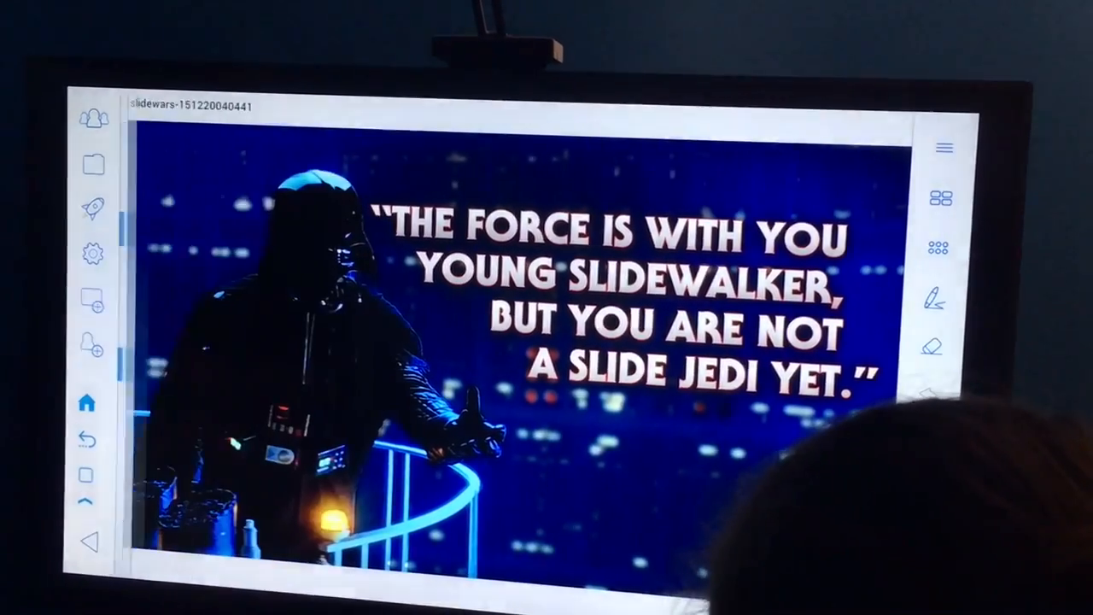